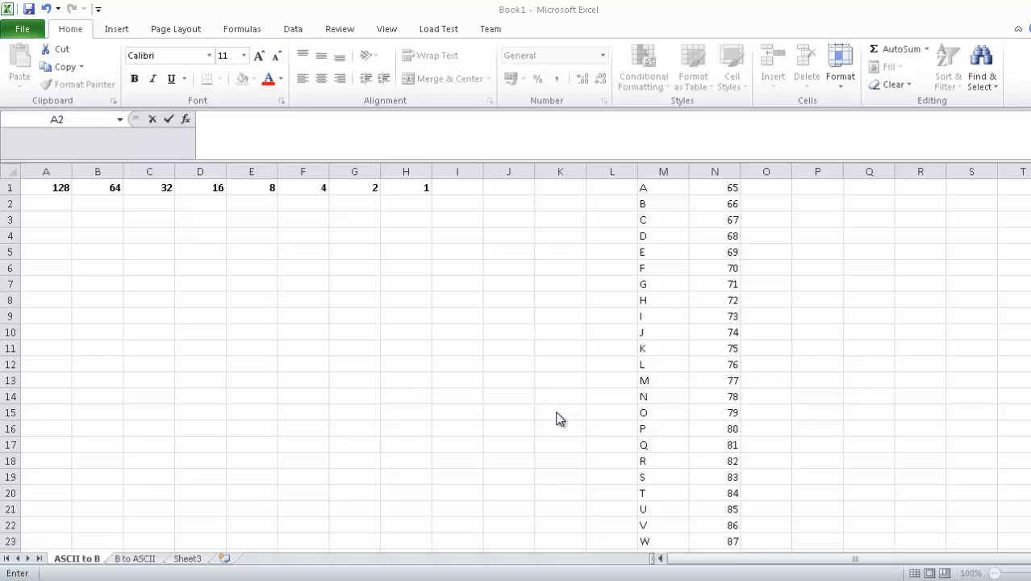
{"action": "mouse_move", "coordinate": [662, 207]}
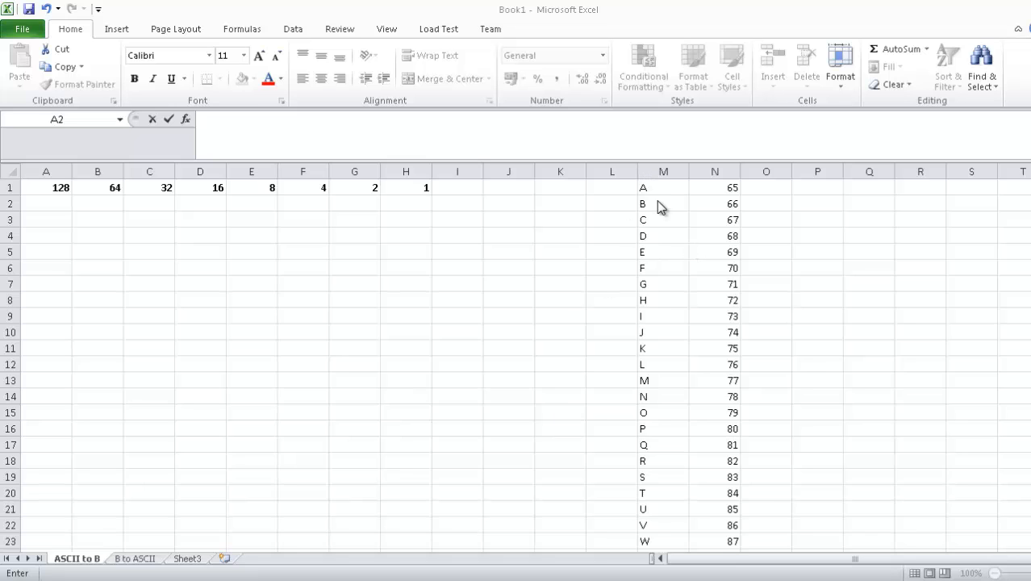
{"action": "mouse_move", "coordinate": [730, 332]}
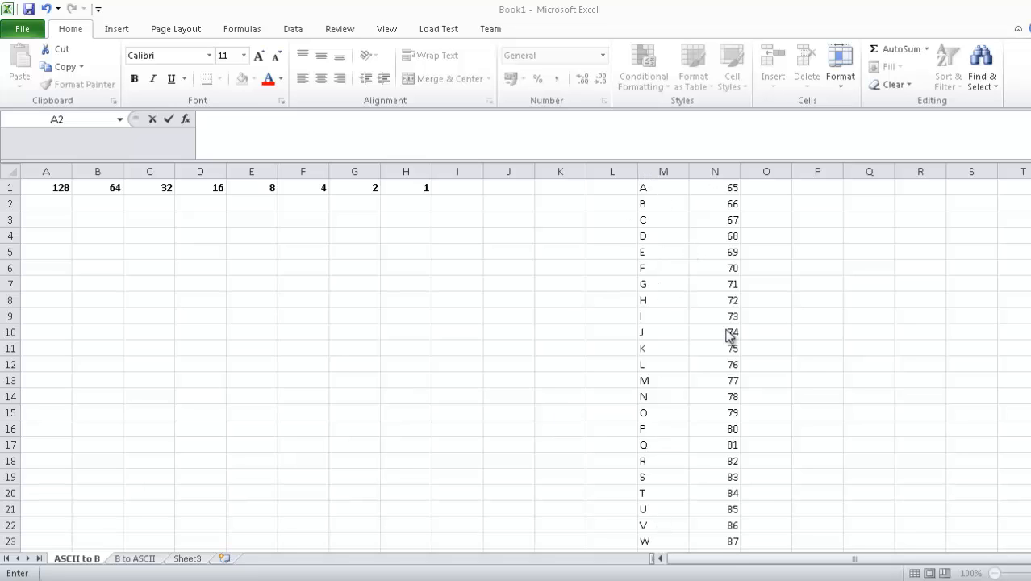
{"action": "mouse_move", "coordinate": [1018, 290]}
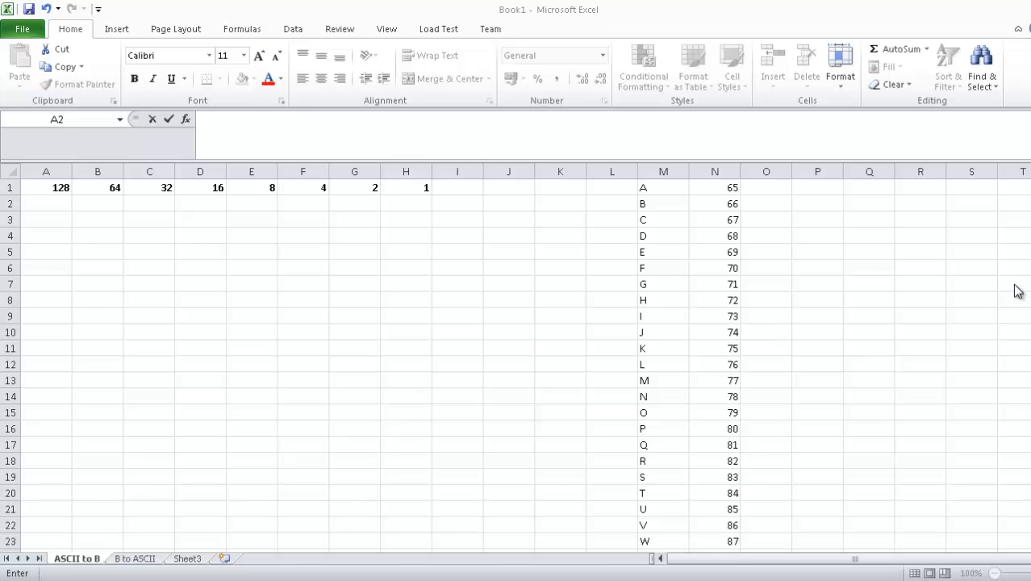
{"action": "mouse_move", "coordinate": [1012, 291]}
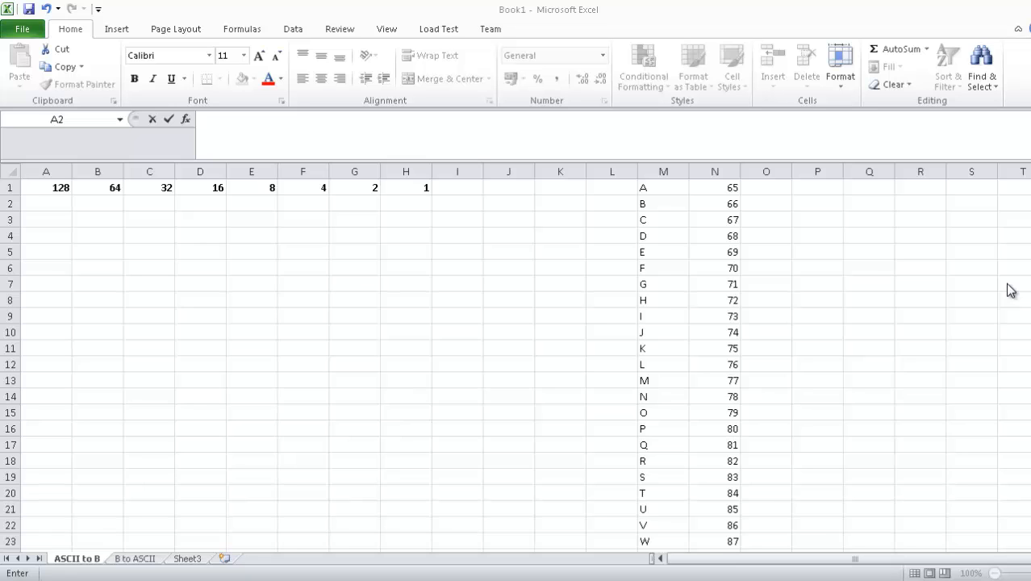
{"action": "mouse_move", "coordinate": [555, 288]}
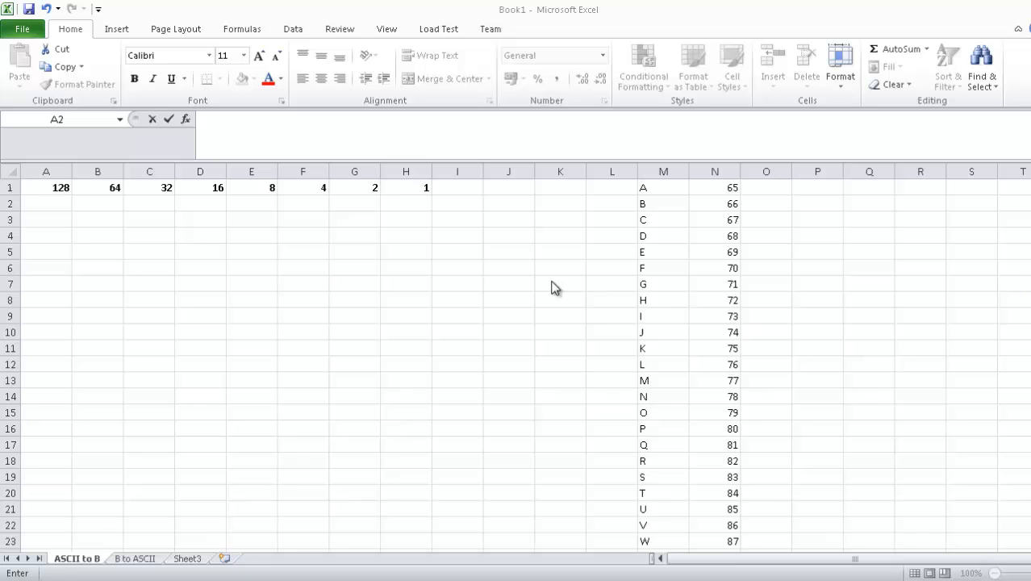
{"action": "mouse_move", "coordinate": [350, 191]}
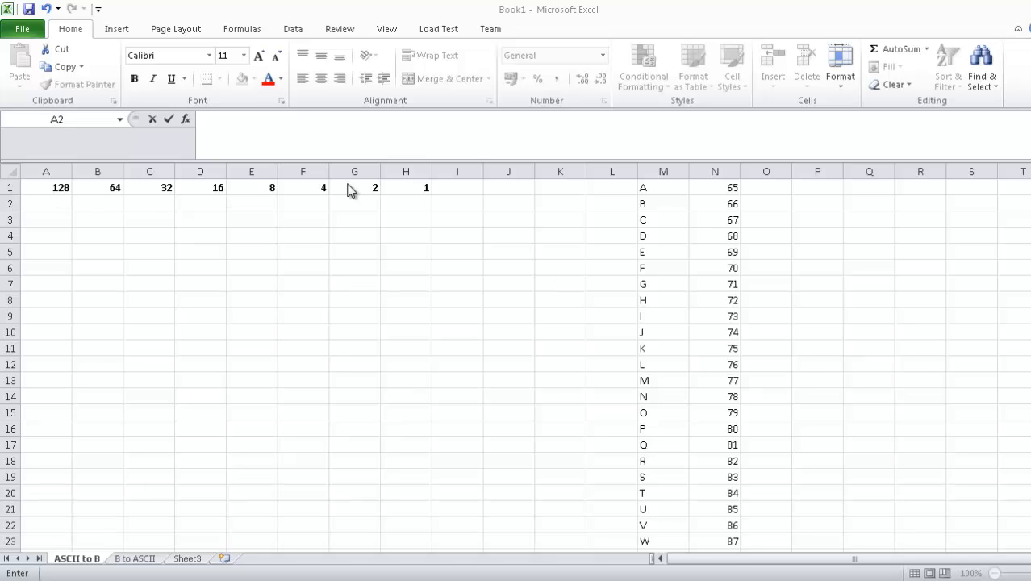
{"action": "mouse_move", "coordinate": [423, 197]}
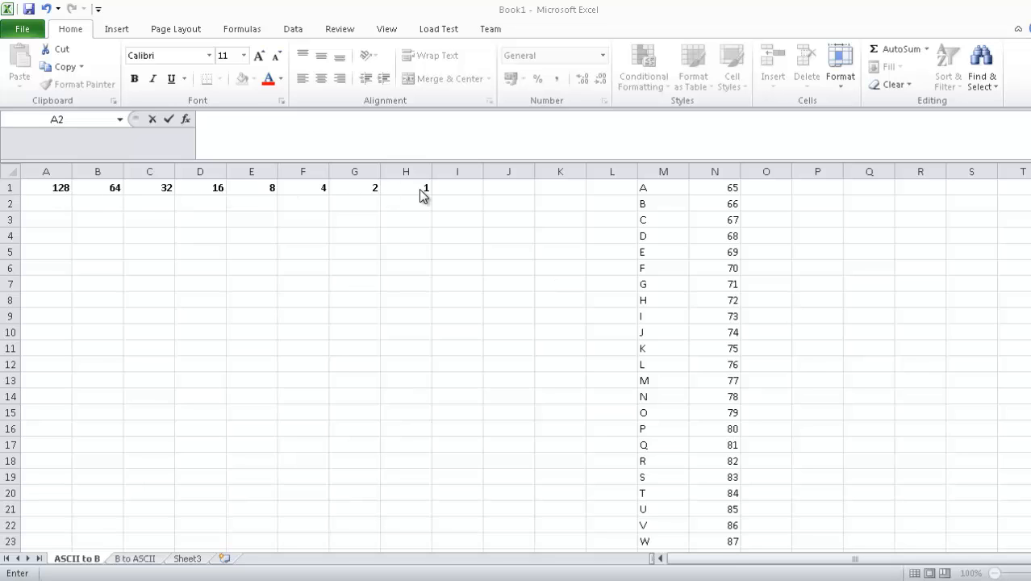
{"action": "mouse_move", "coordinate": [246, 193]}
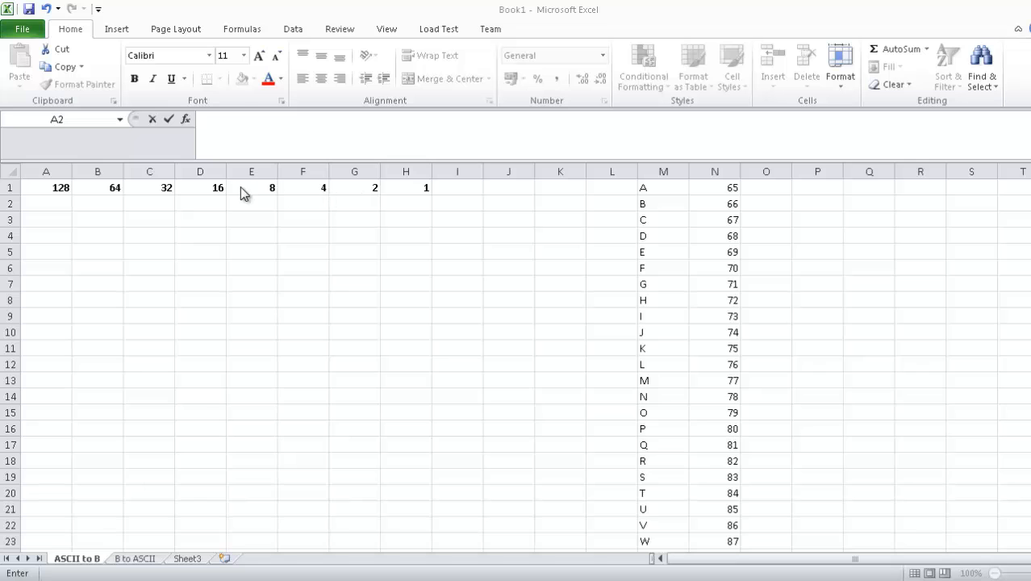
{"action": "mouse_move", "coordinate": [352, 261]}
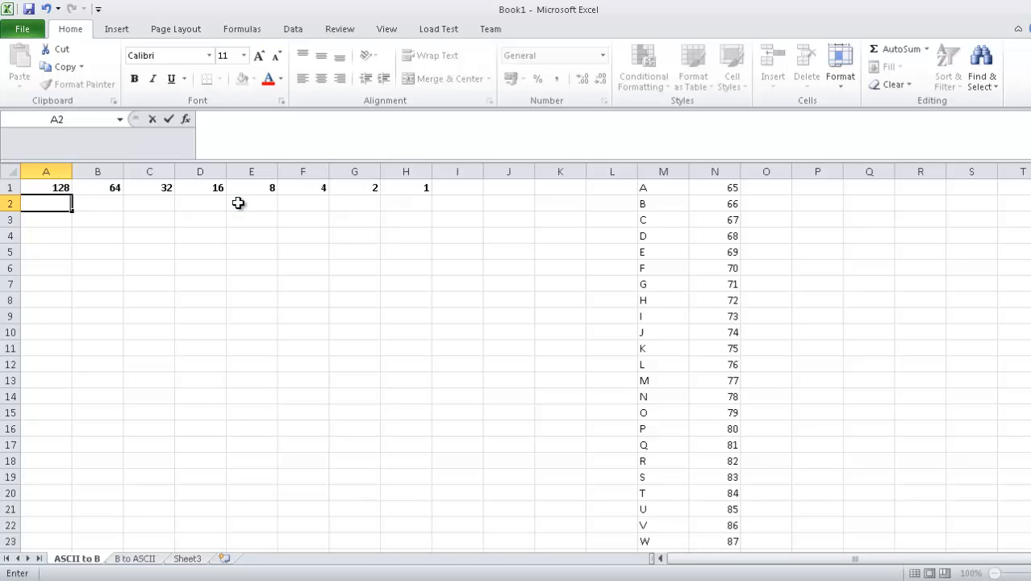
Enter the bits 0,1,0,0,0,1,1,0 into A2:H2 under 128–1 and select the completed row
{"action": "left_click", "coordinate": [458, 220]}
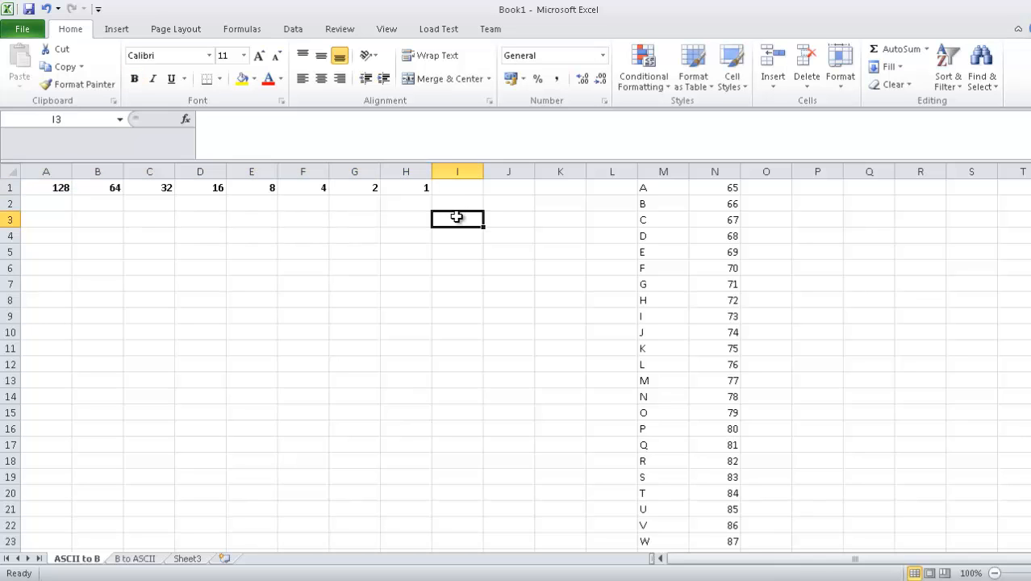
{"action": "mouse_move", "coordinate": [303, 223]}
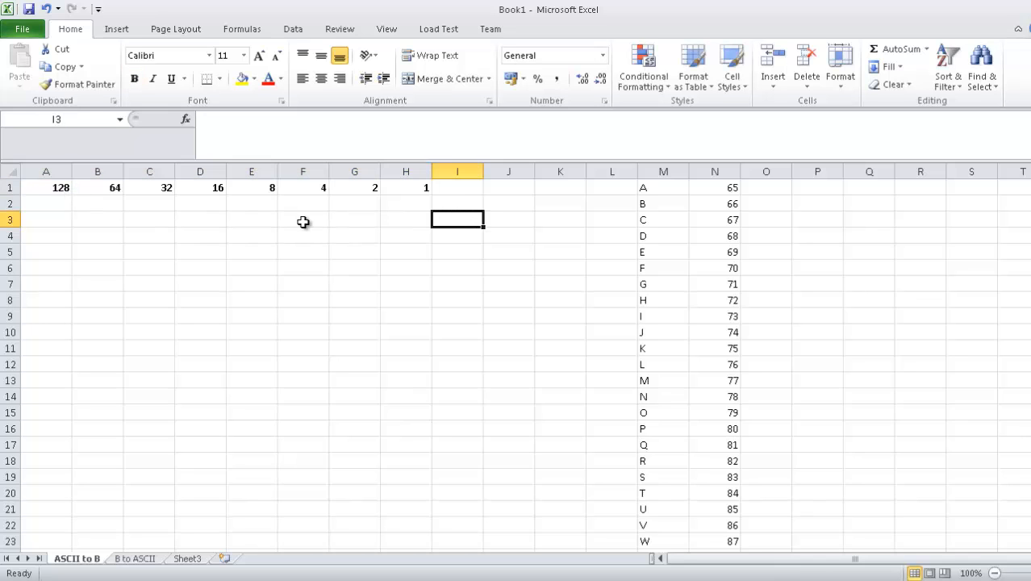
{"action": "mouse_move", "coordinate": [634, 282]}
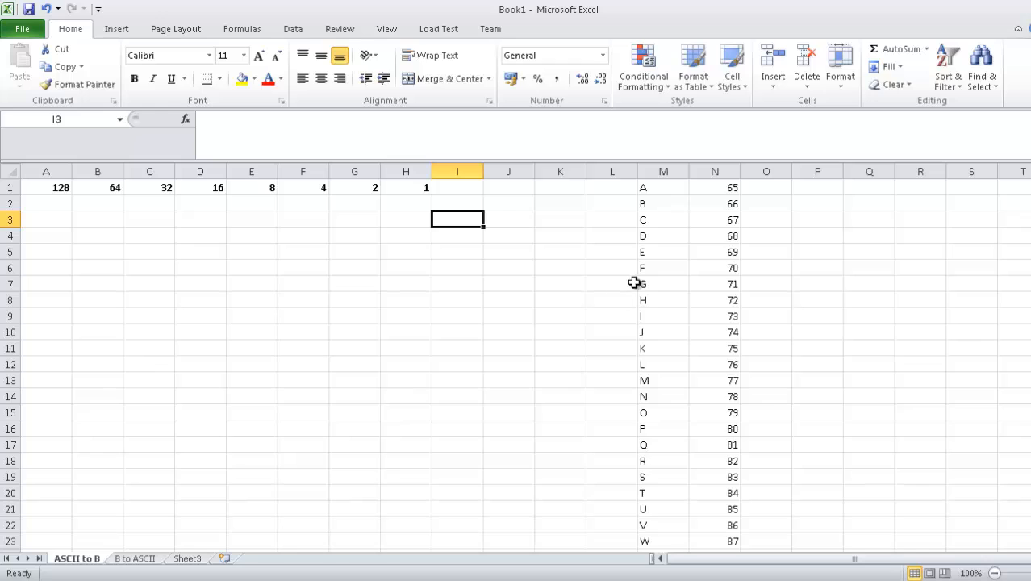
{"action": "mouse_move", "coordinate": [701, 271]}
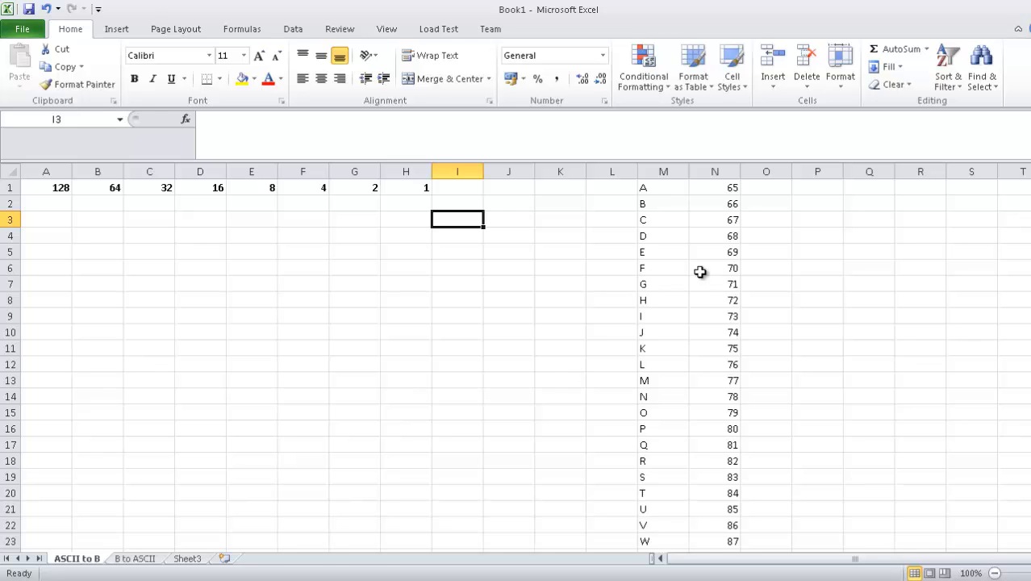
{"action": "left_click", "coordinate": [201, 299]}
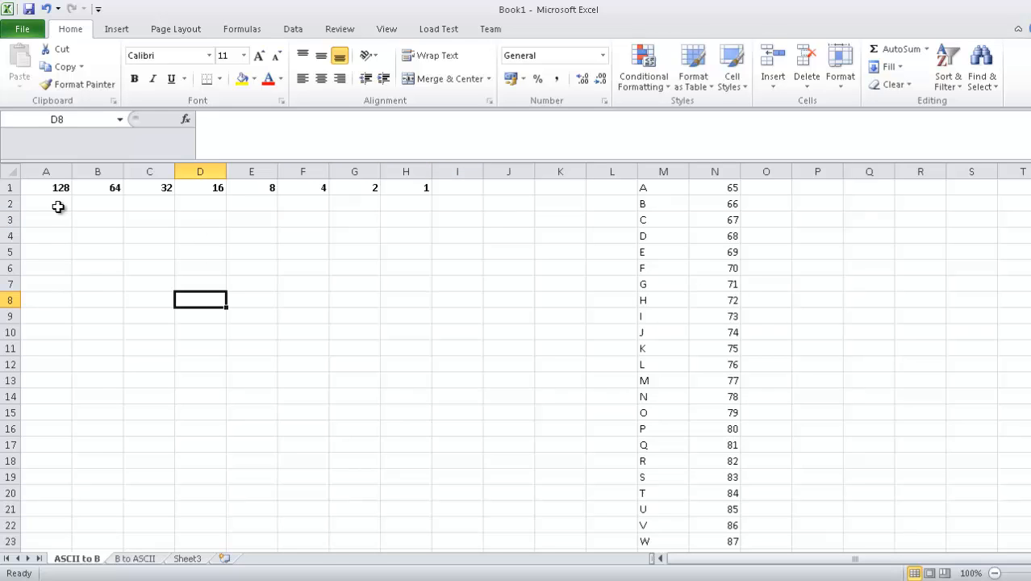
{"action": "left_click", "coordinate": [46, 203]}
{"action": "type", "text": "0"}
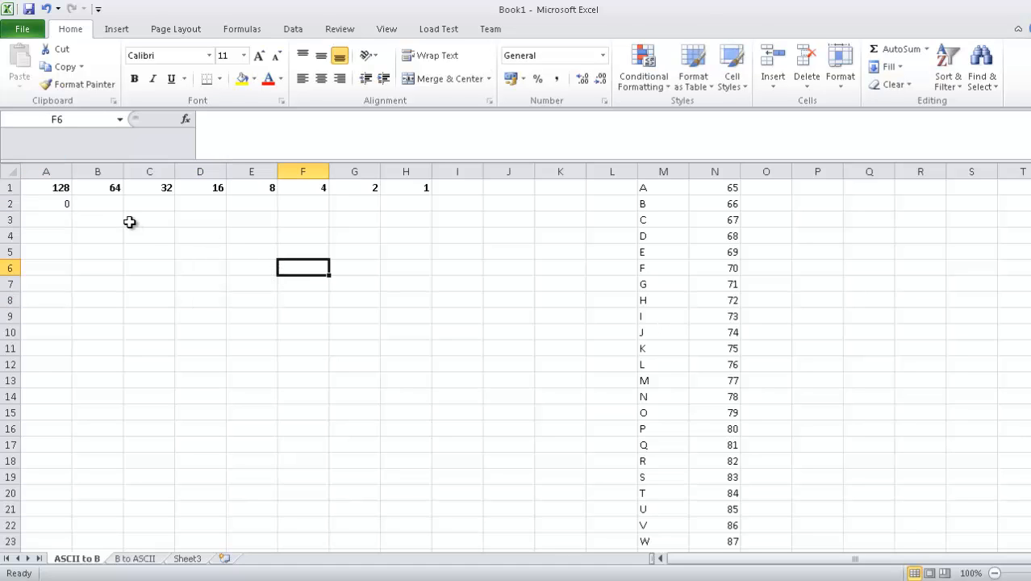
{"action": "left_click", "coordinate": [98, 204]}
{"action": "type", "text": "1"}
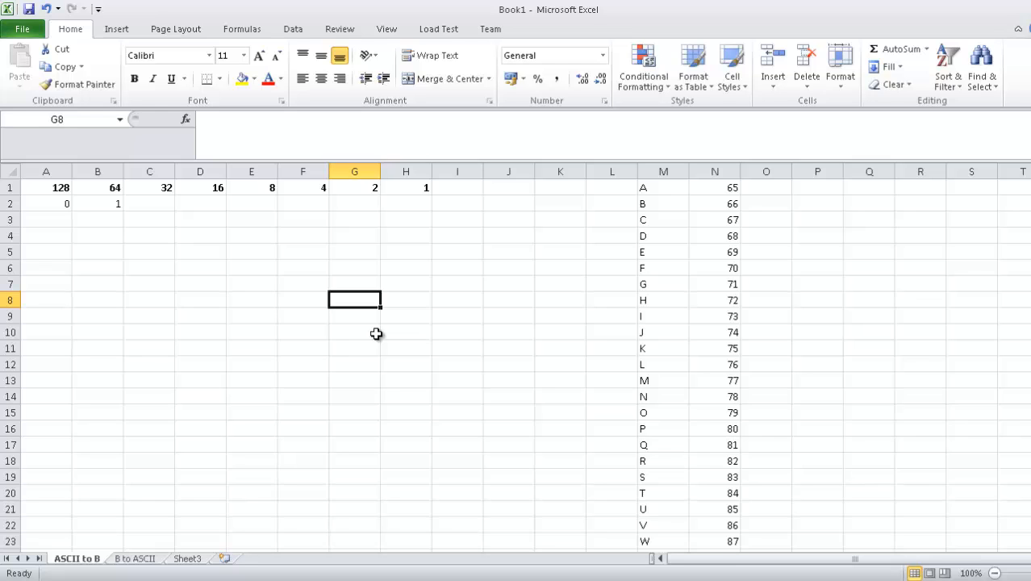
{"action": "mouse_move", "coordinate": [152, 206]}
{"action": "type", "text": "0"}
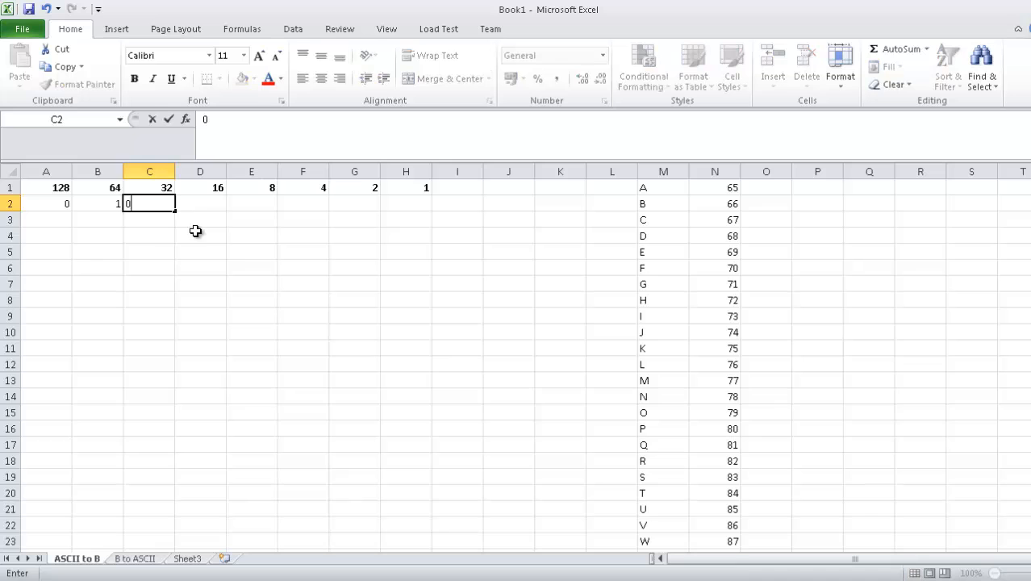
{"action": "key", "text": "Return"}
{"action": "type", "text": "0"}
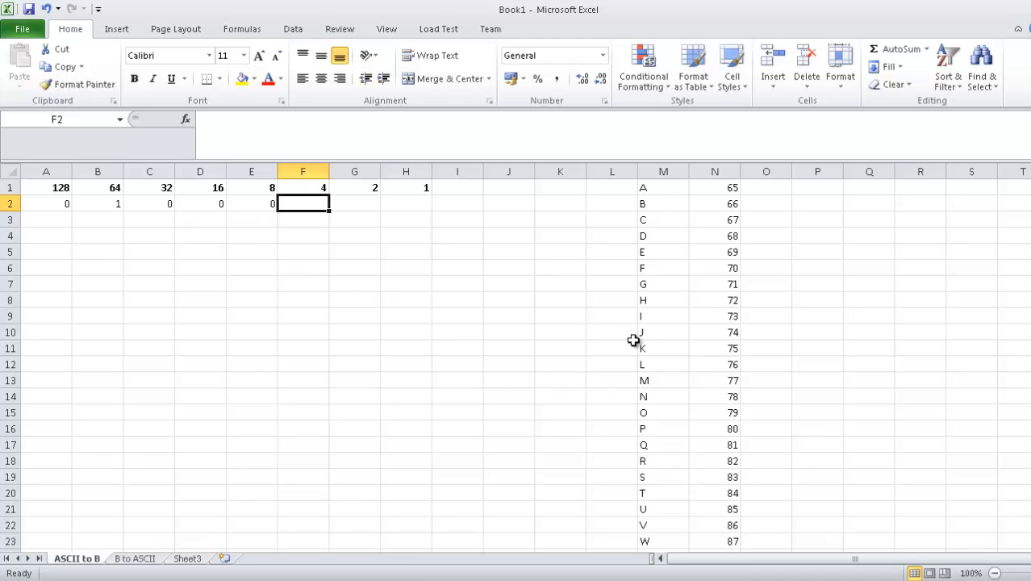
{"action": "left_click", "coordinate": [407, 315]}
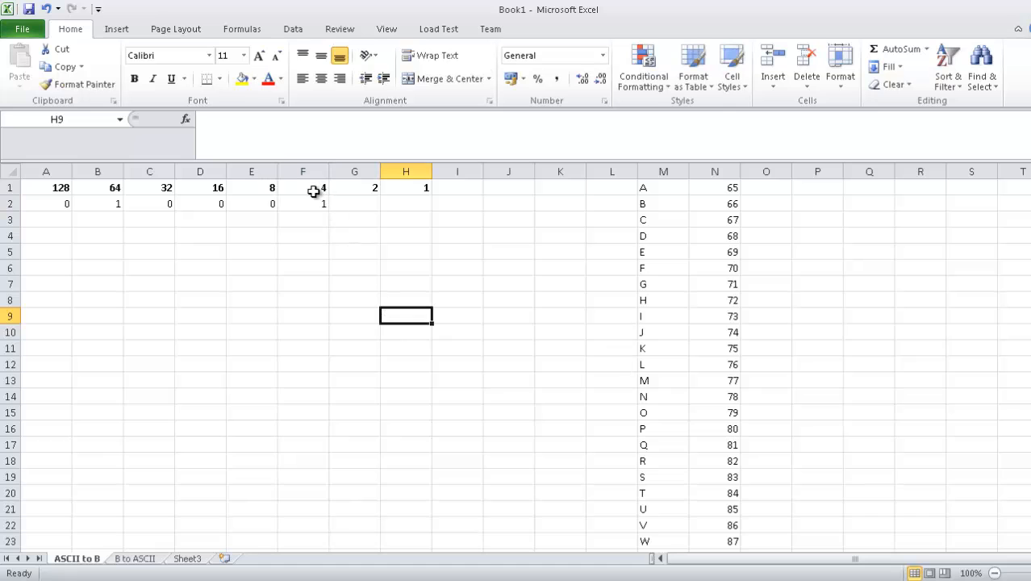
{"action": "left_click", "coordinate": [355, 203]}
{"action": "type", "text": "1"}
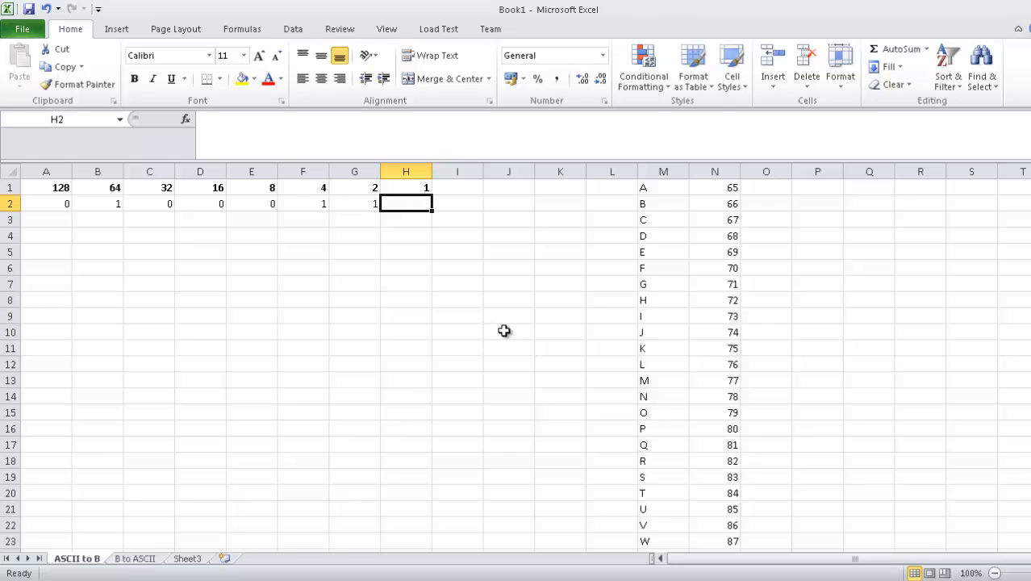
{"action": "left_click", "coordinate": [508, 331]}
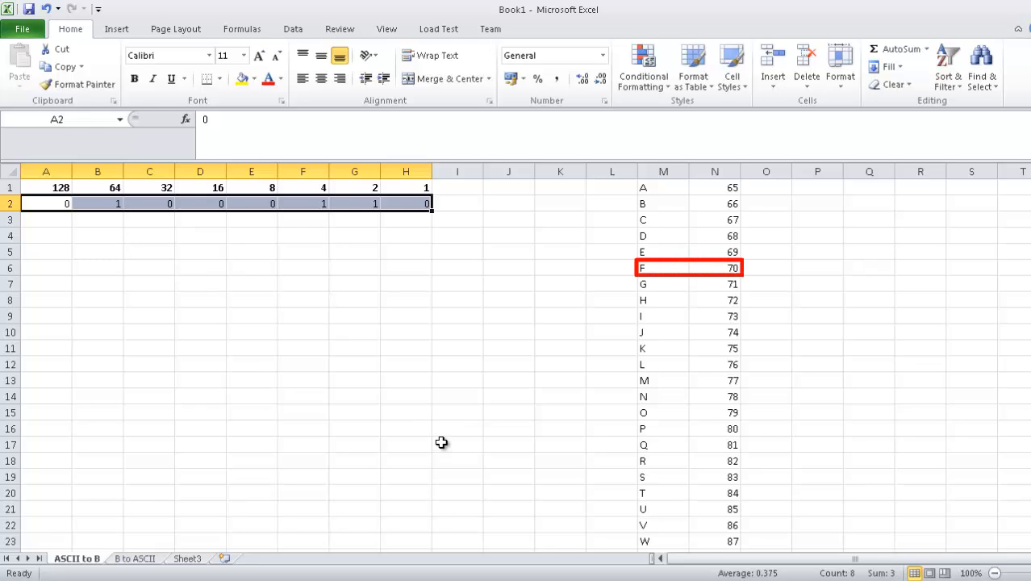
Enter place values 128, 64, 32, 16, 8, 4, 2, 1 into A7:H7 of B to ASCII, then return to ASCII to B
{"action": "left_click", "coordinate": [458, 446]}
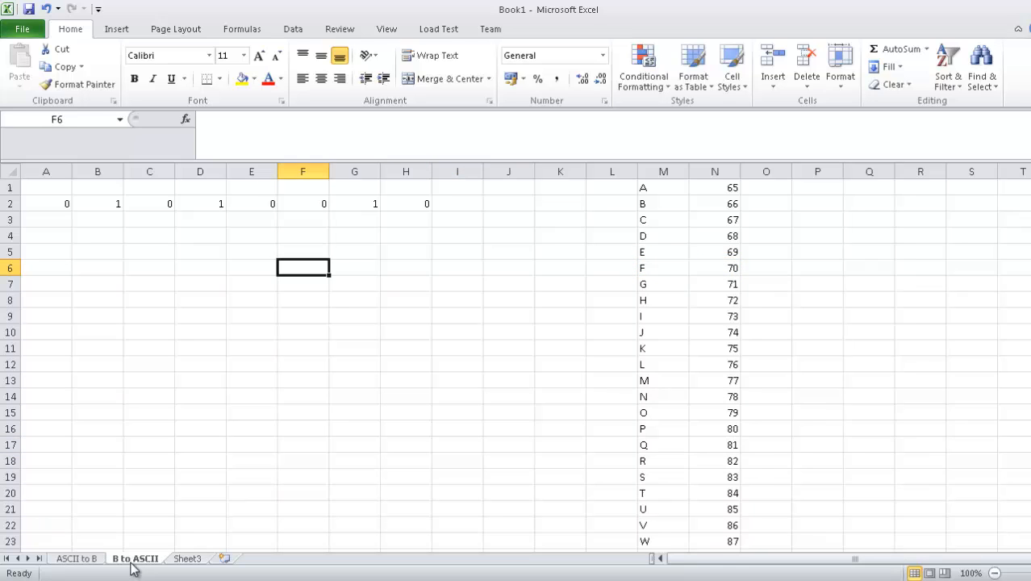
{"action": "mouse_move", "coordinate": [40, 283]}
{"action": "type", "text": "128"}
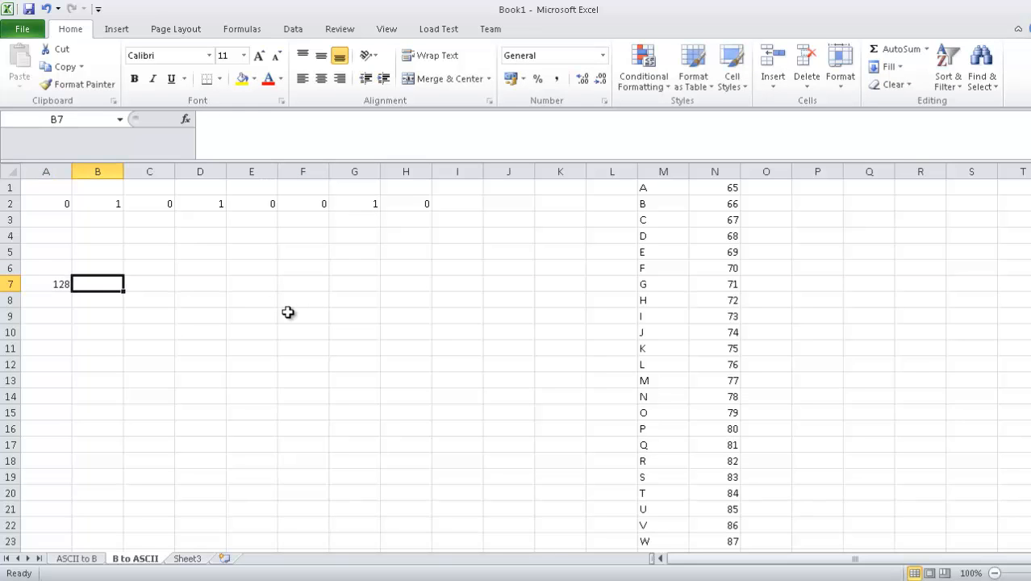
{"action": "type", "text": "32"}
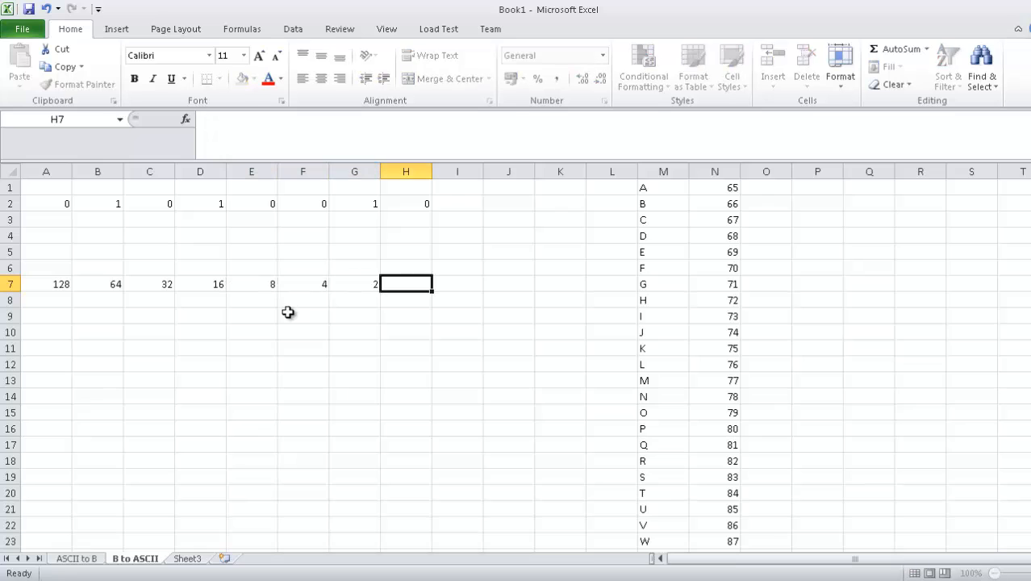
{"action": "left_click", "coordinate": [303, 364]}
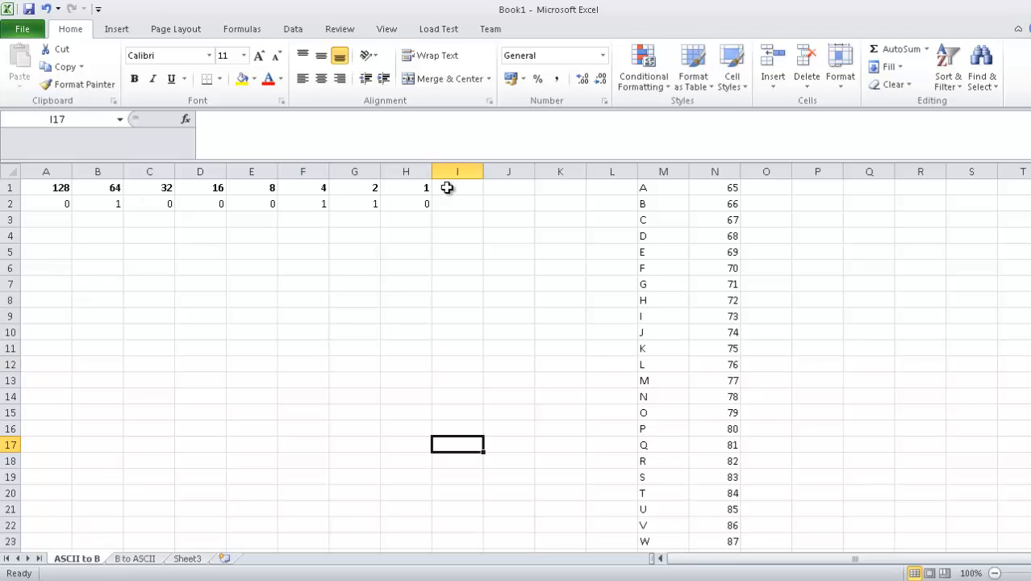
{"action": "mouse_move", "coordinate": [133, 552]}
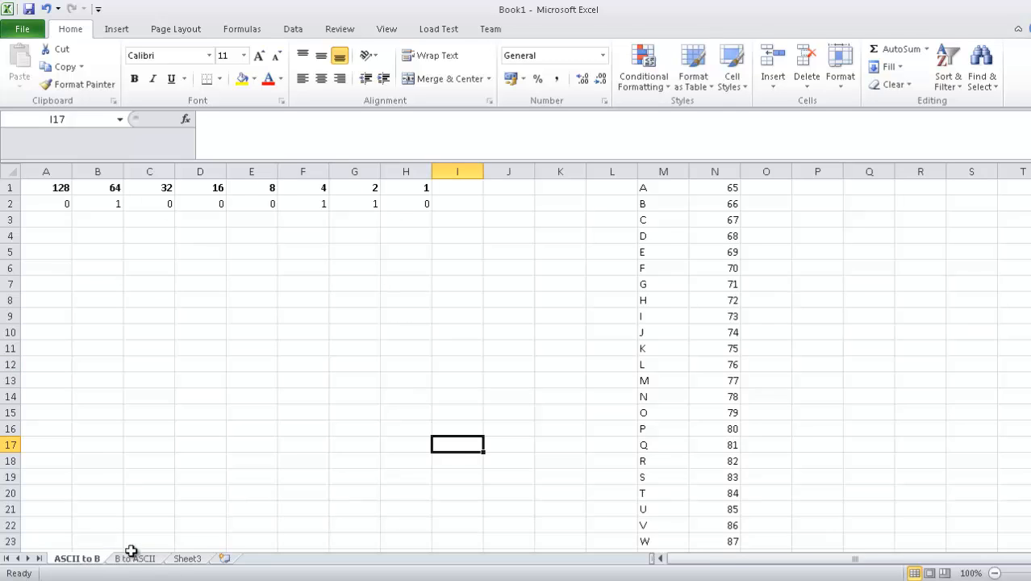
Paste the copied bits 01000110 into row 8 of B to ASCII and select the place values 32 to 1
{"action": "left_click", "coordinate": [135, 558]}
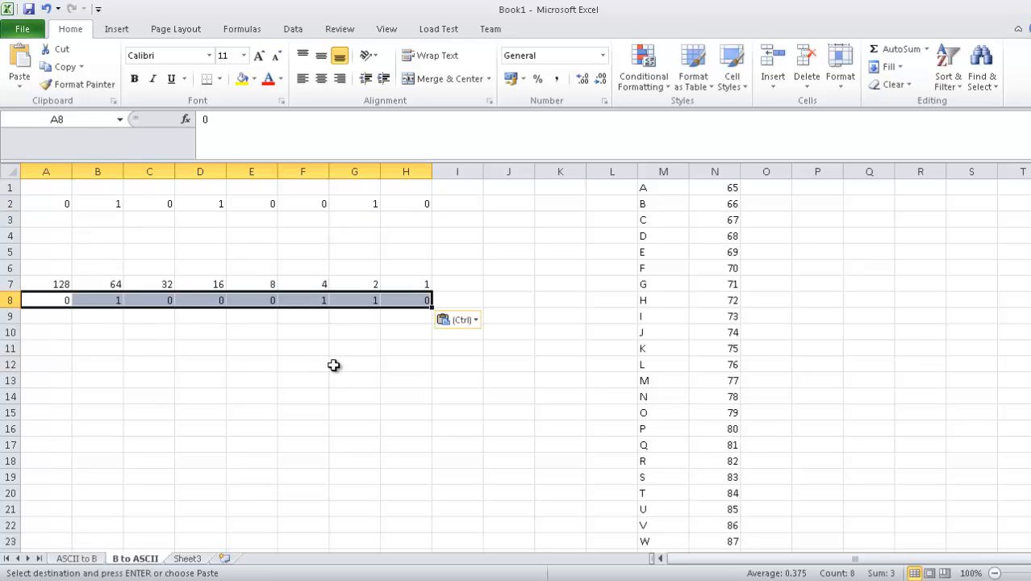
{"action": "left_click", "coordinate": [355, 395]}
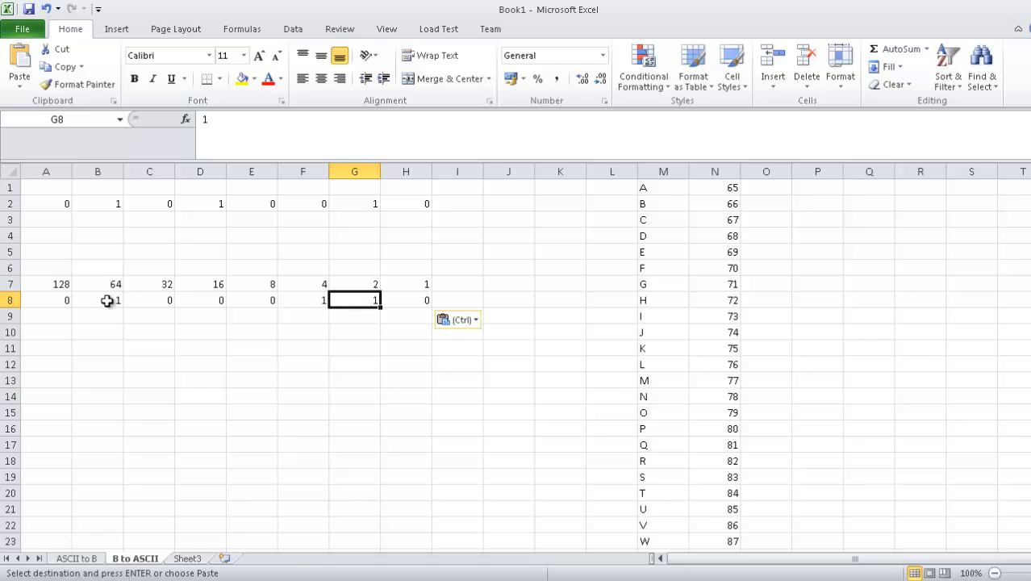
{"action": "mouse_move", "coordinate": [345, 430]}
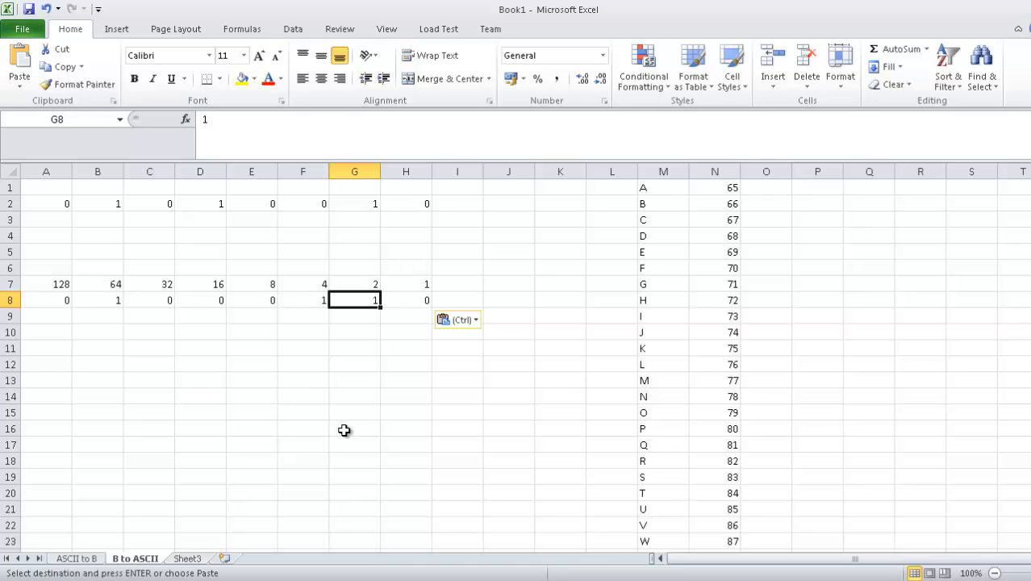
{"action": "left_click_drag", "start_coordinate": [149, 284], "coordinate": [407, 284]}
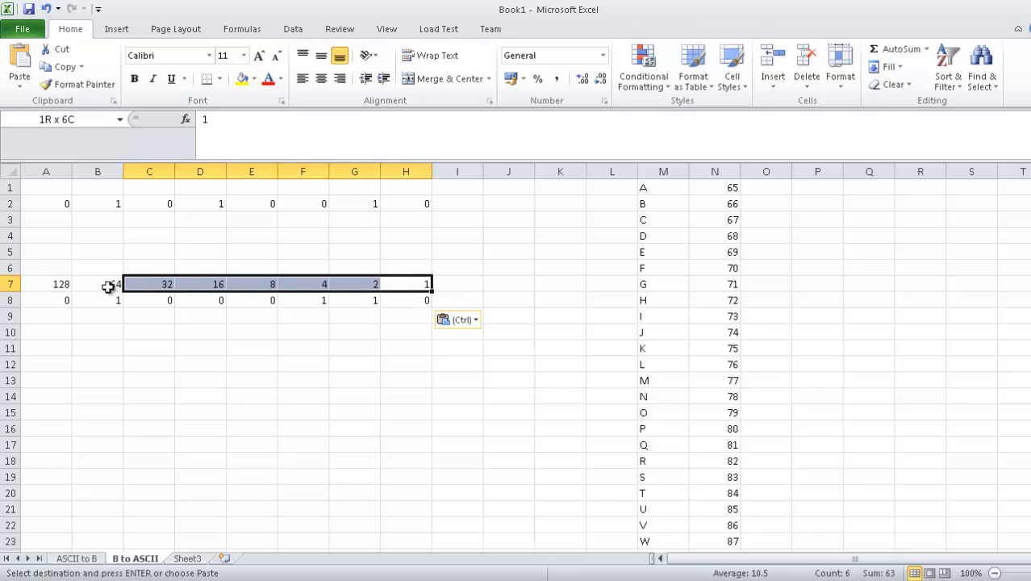
Paste the bold place values 128–1 into A1:H1 and check the bits beneath them
{"action": "left_click", "coordinate": [45, 187]}
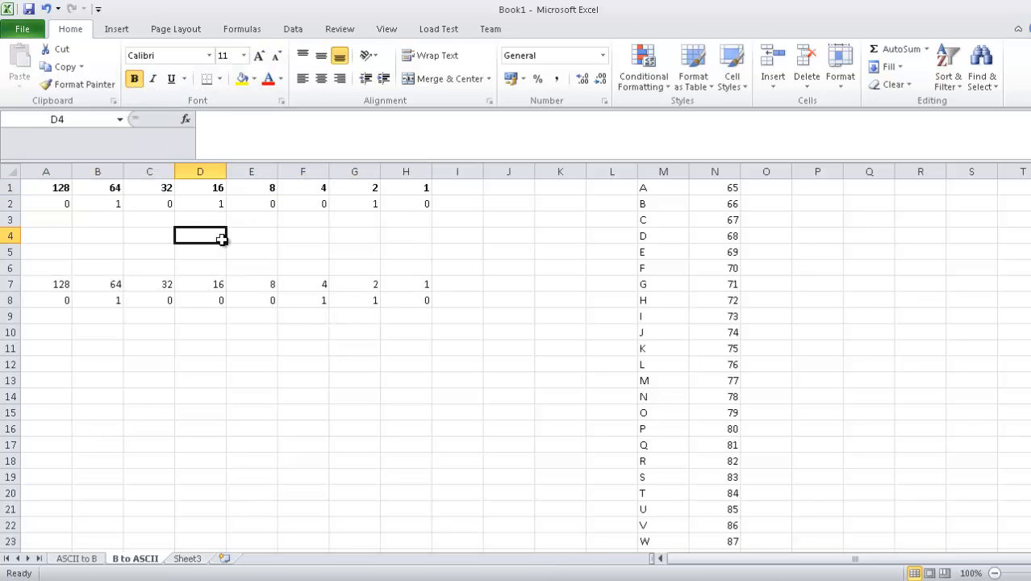
{"action": "left_click", "coordinate": [148, 219]}
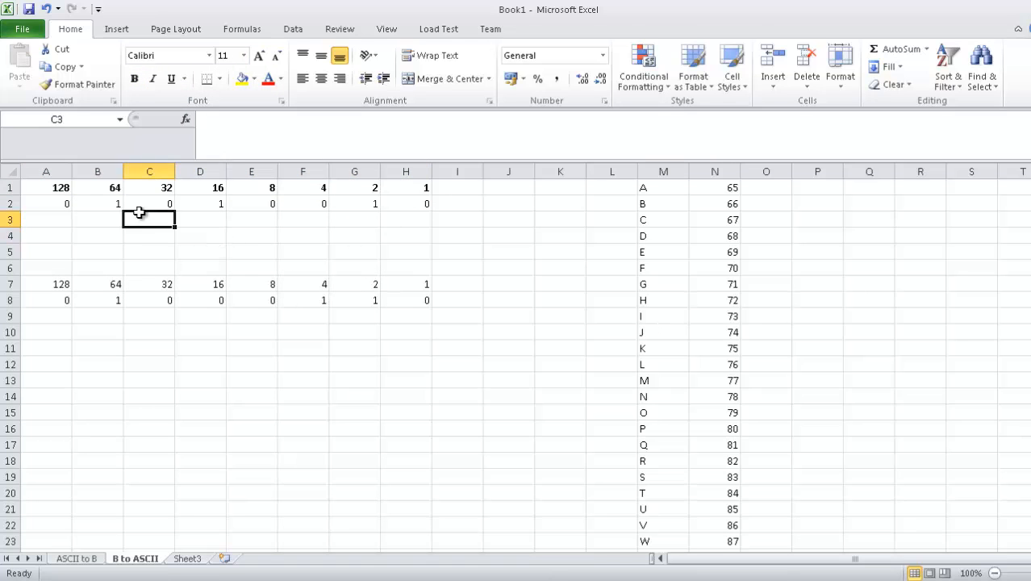
{"action": "left_click", "coordinate": [99, 203]}
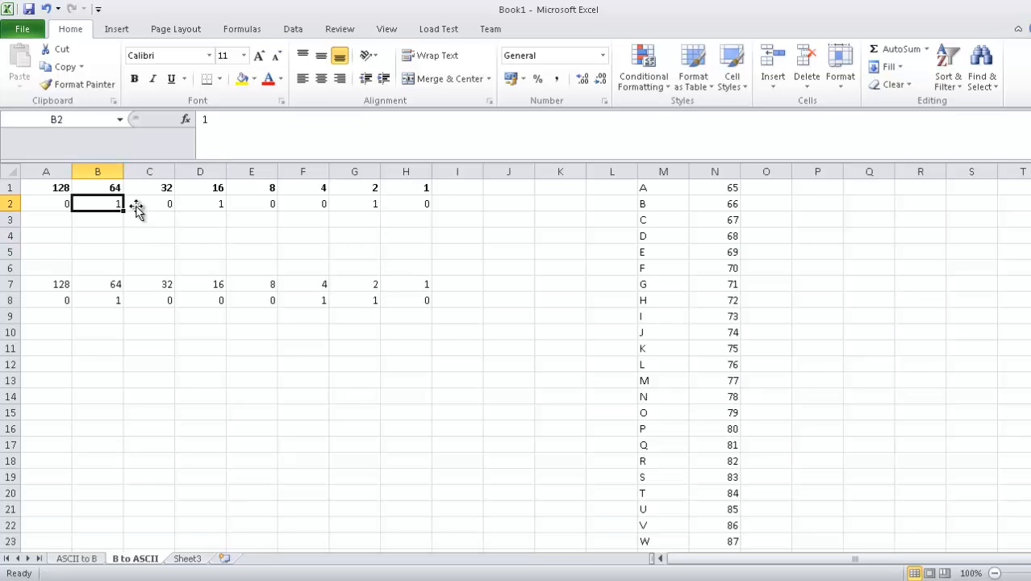
{"action": "mouse_move", "coordinate": [359, 203]}
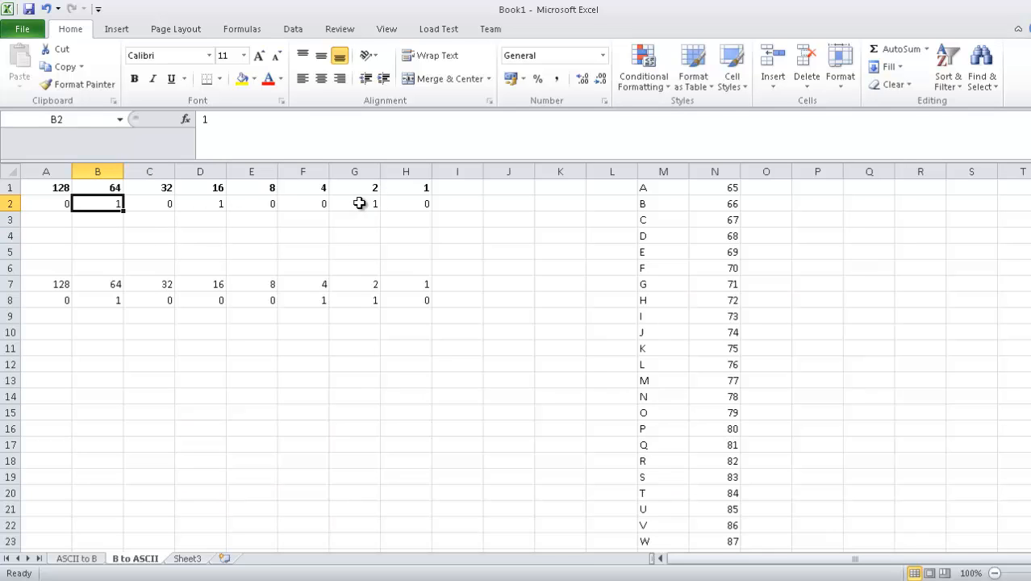